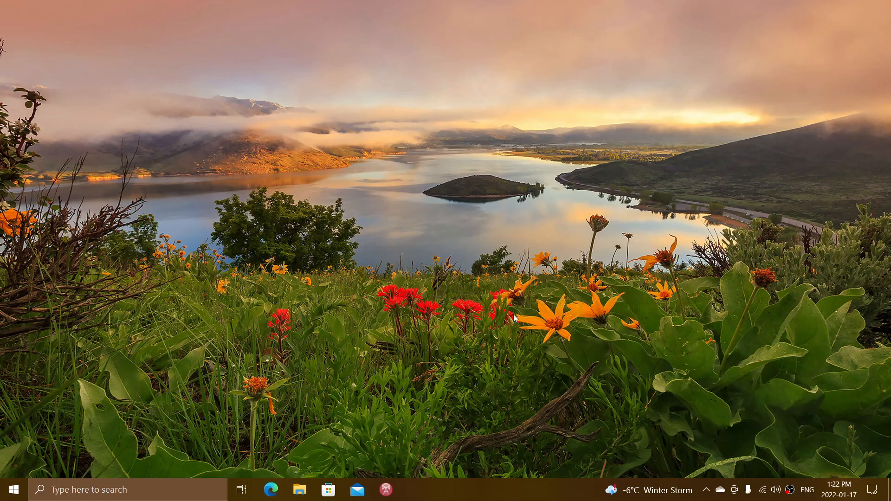
Expand the system tray's hidden icons to show the background apps.
left_click(706, 489)
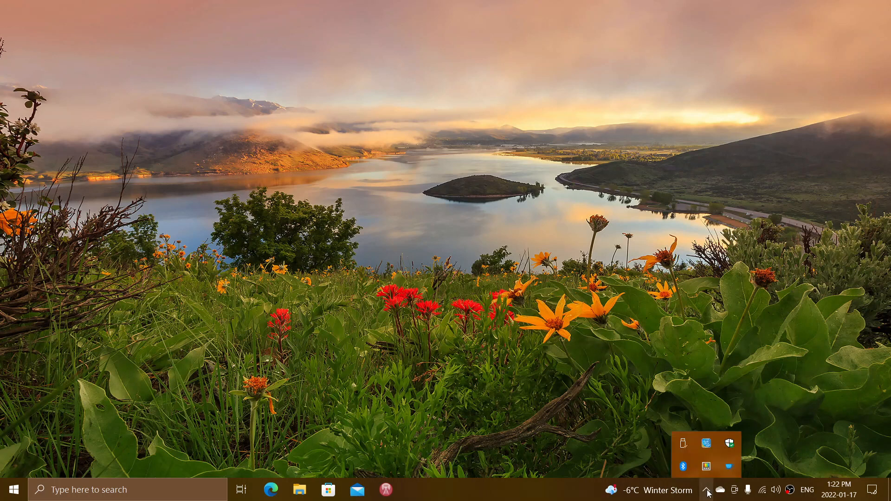
mouse_move(729, 443)
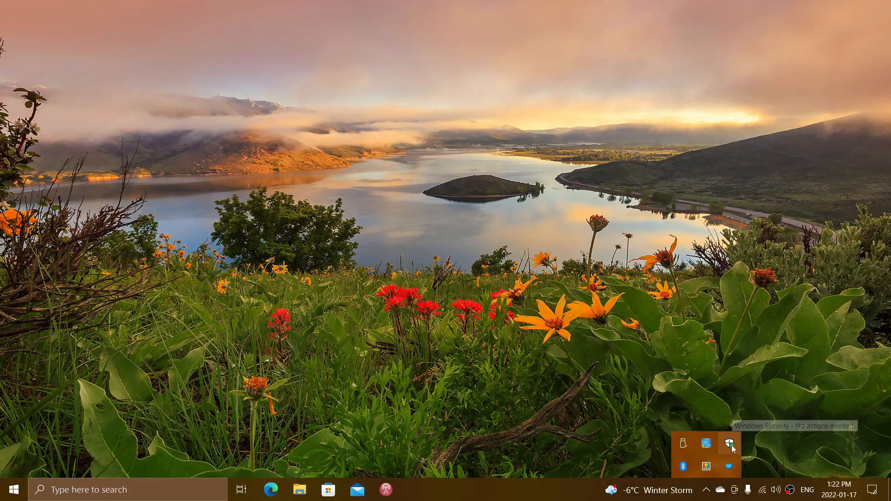
Open Windows Security from the tray, review the all-green overview, and close it.
left_click(729, 443)
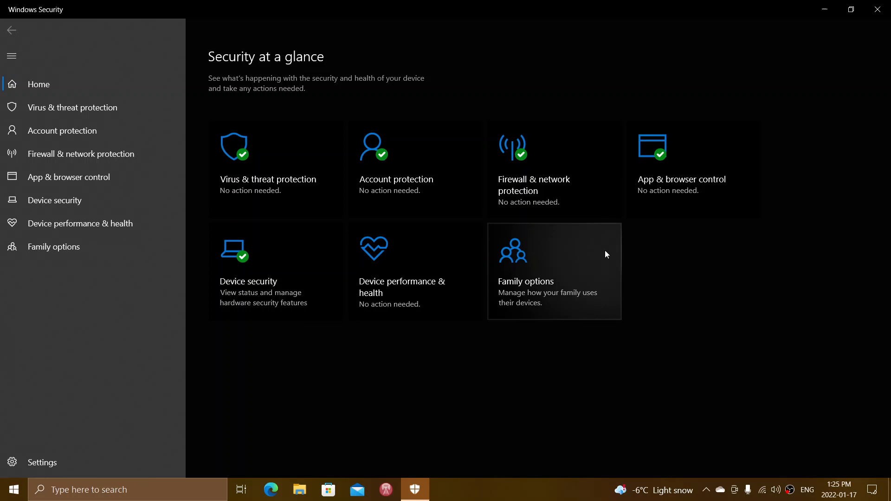
mouse_move(881, 9)
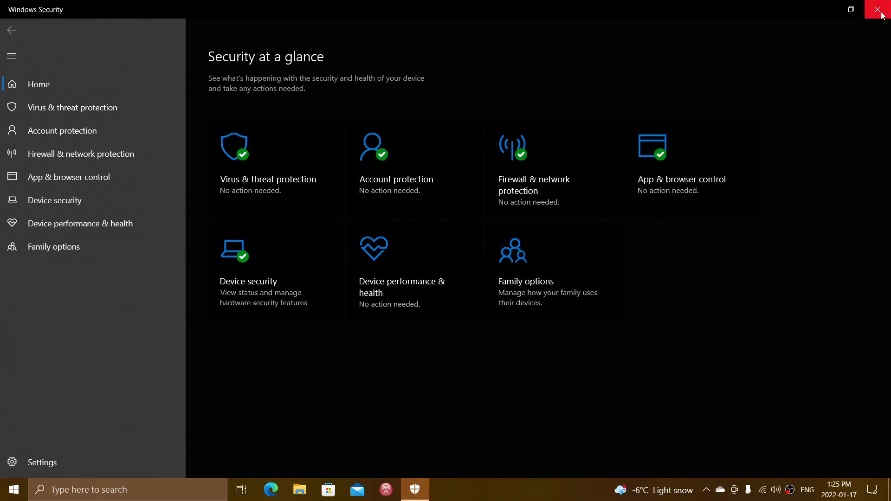
mouse_move(882, 10)
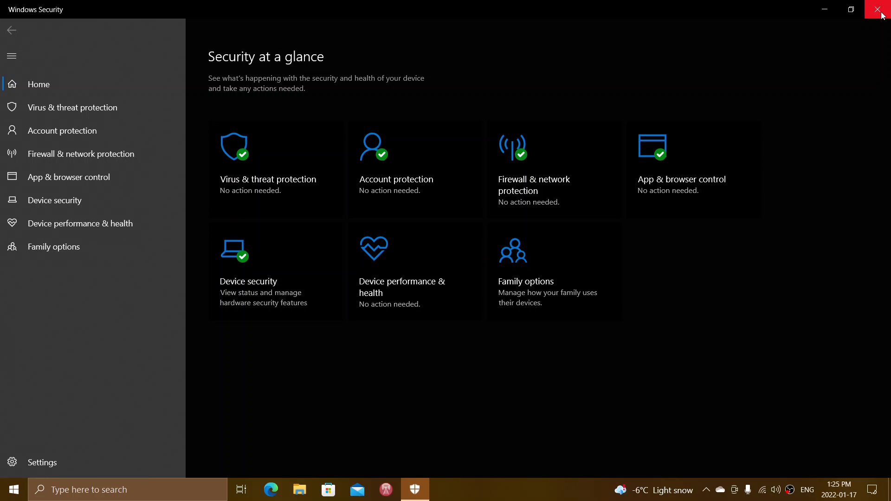
left_click(883, 9)
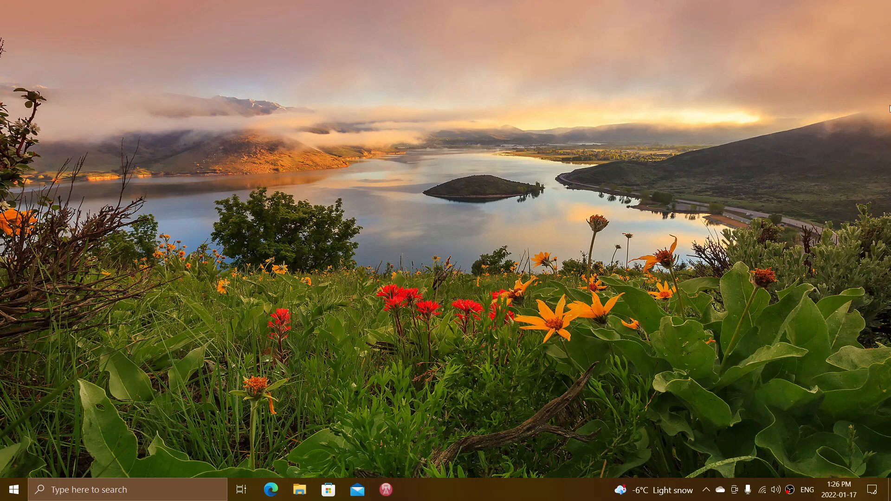
mouse_move(705, 476)
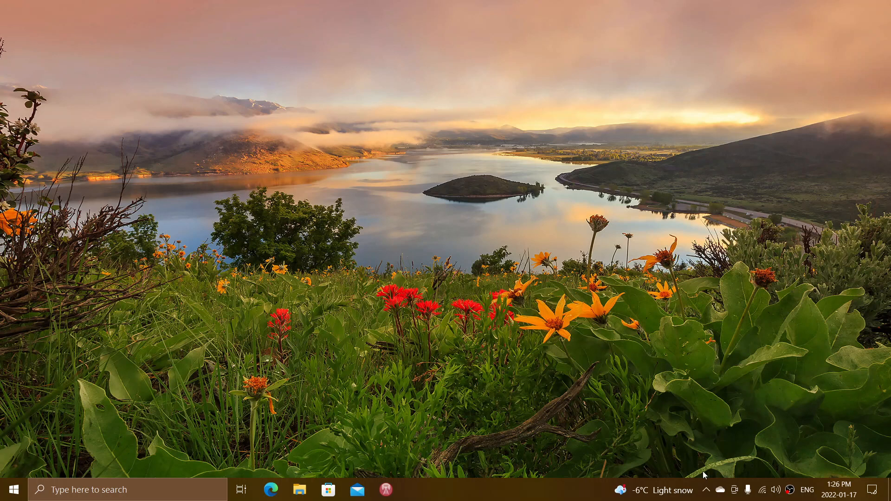
Expand the system tray's hidden icons once more.
left_click(705, 489)
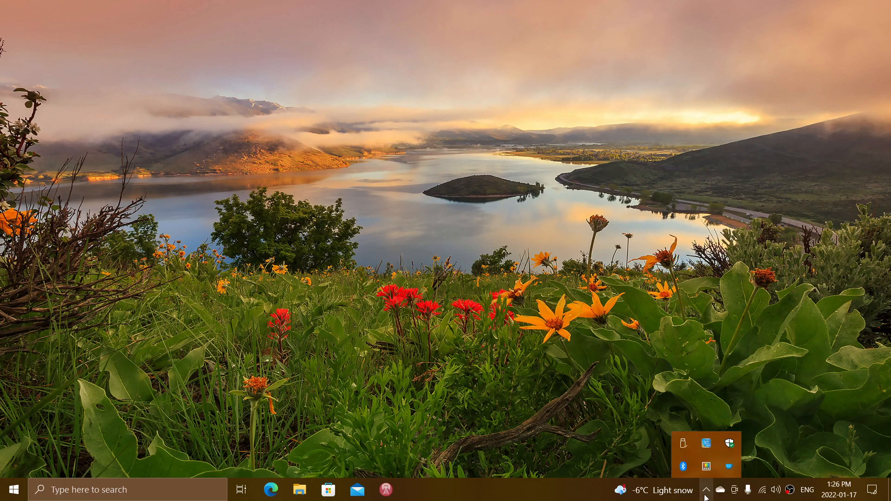
Reopen Windows Security from the tray shield, view the no-action overview, and close it.
left_click(728, 443)
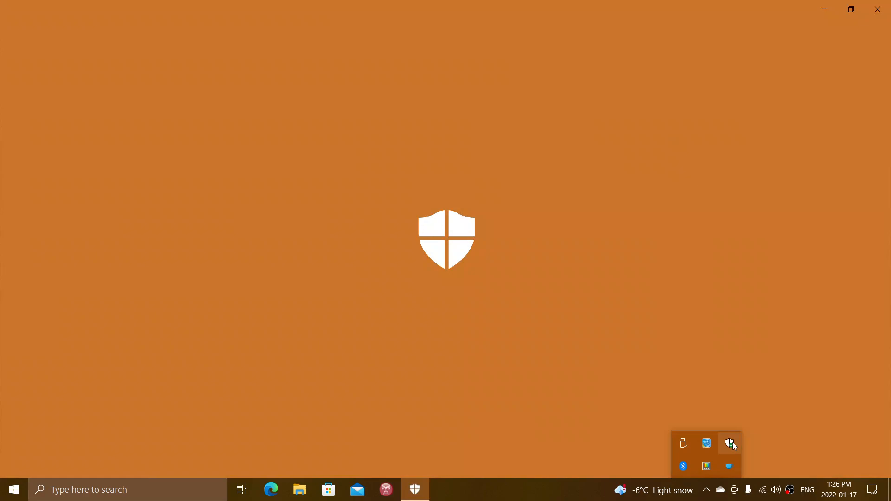
left_click(730, 443)
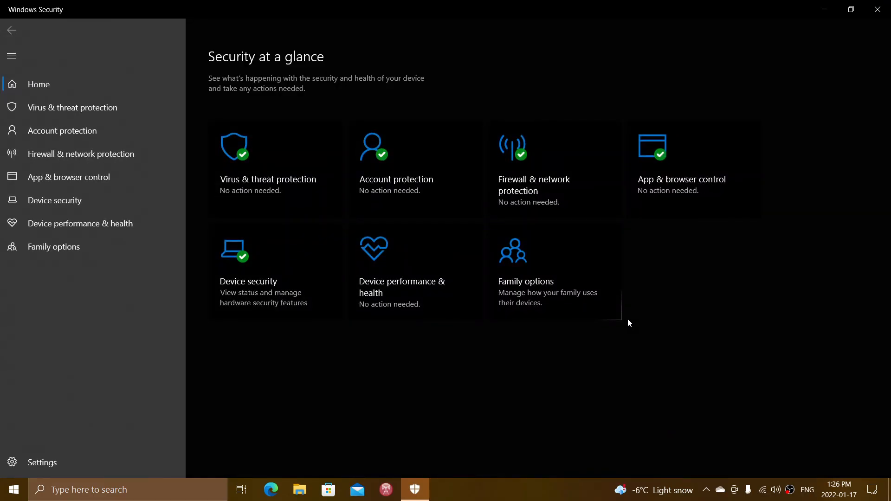
mouse_move(880, 9)
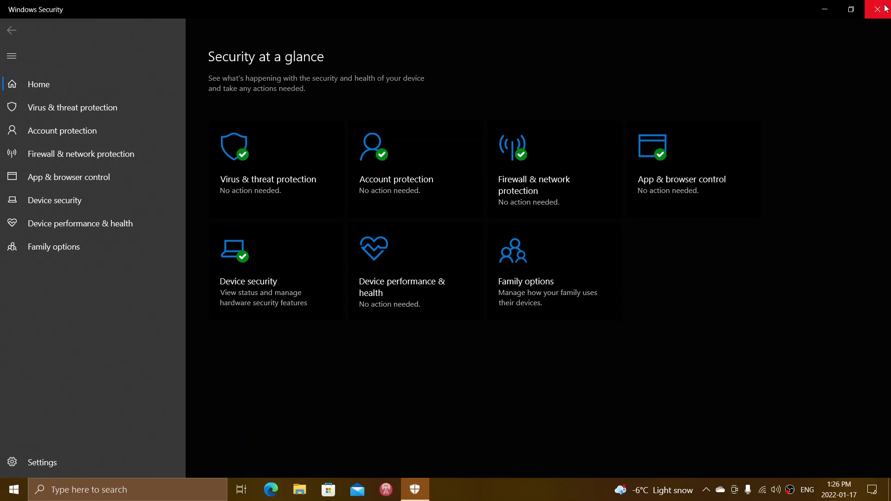
mouse_move(880, 10)
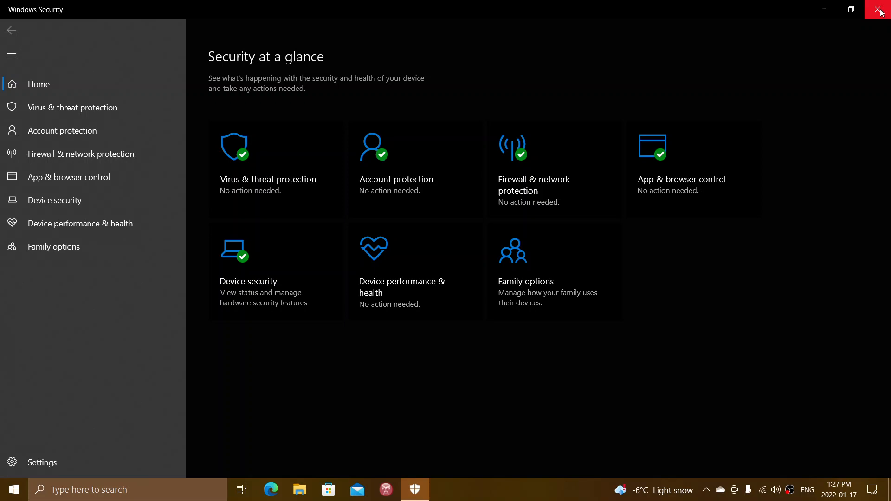
left_click(880, 10)
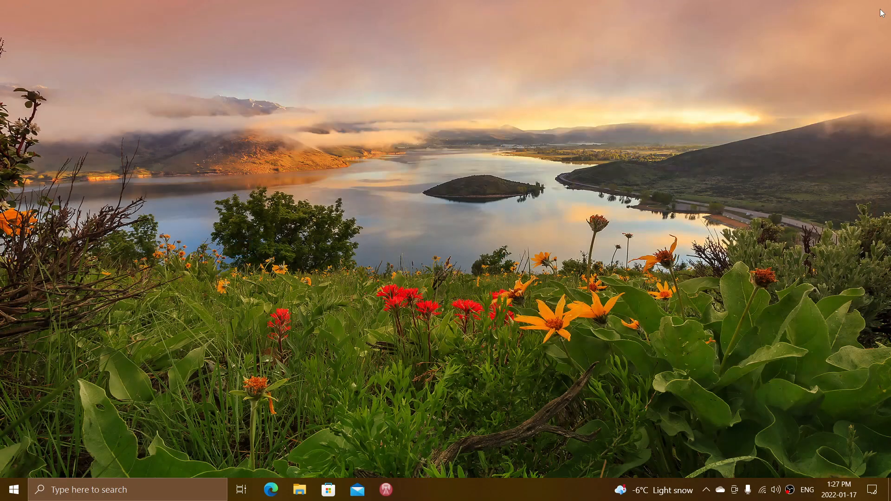